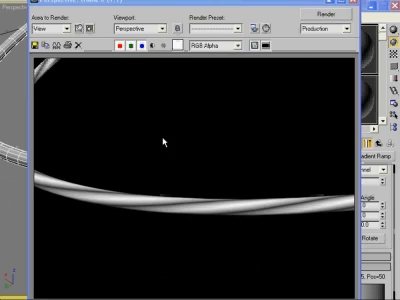
pyautogui.moveTo(306, 148)
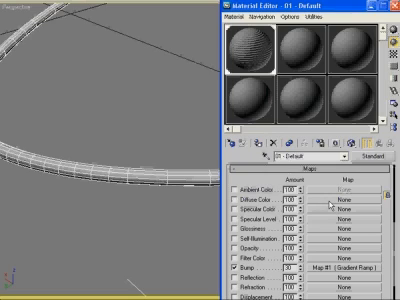
pyautogui.moveTo(328, 206)
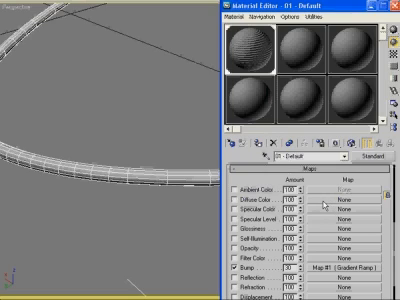